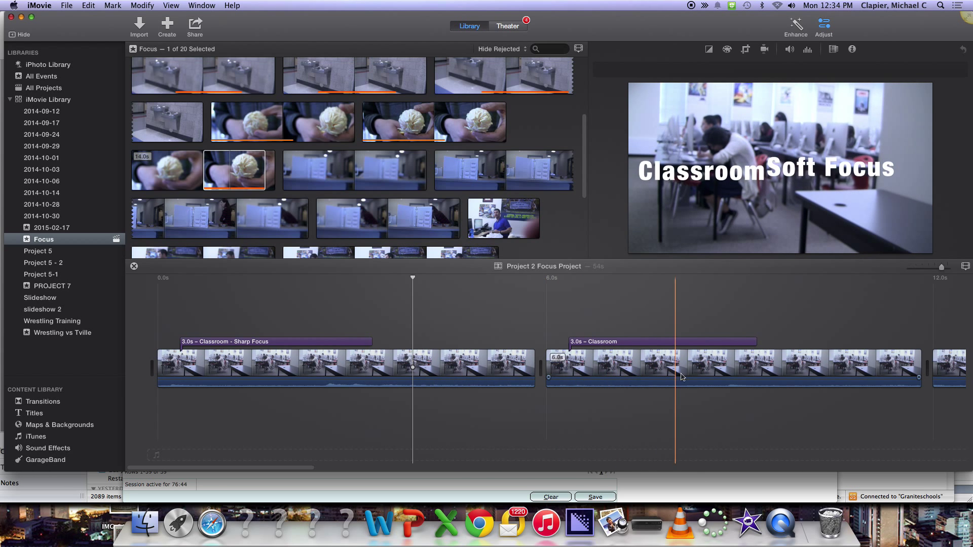
Step: Preview the Sharp Focus, Drinking Fountain Soft Focus and second Classroom titles
left_click(520, 385)
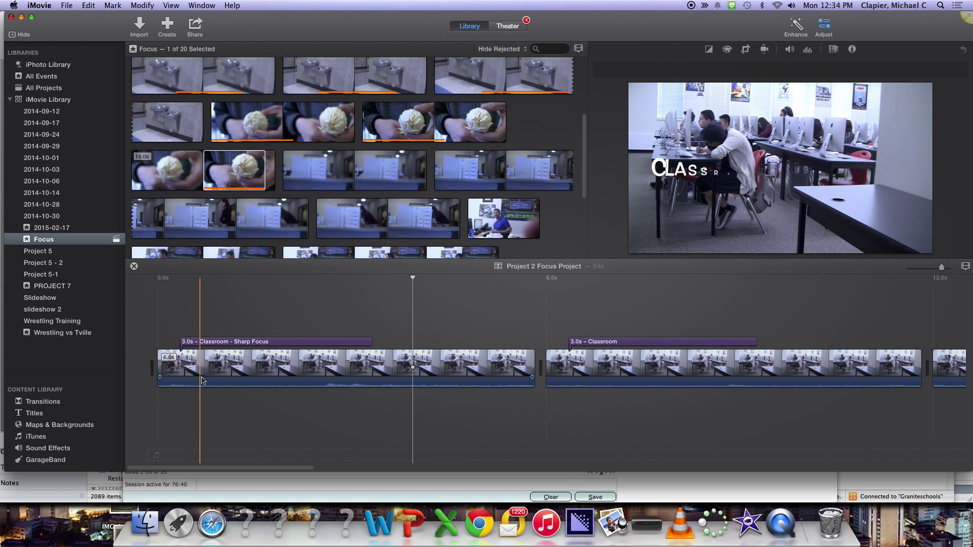
left_click(266, 367)
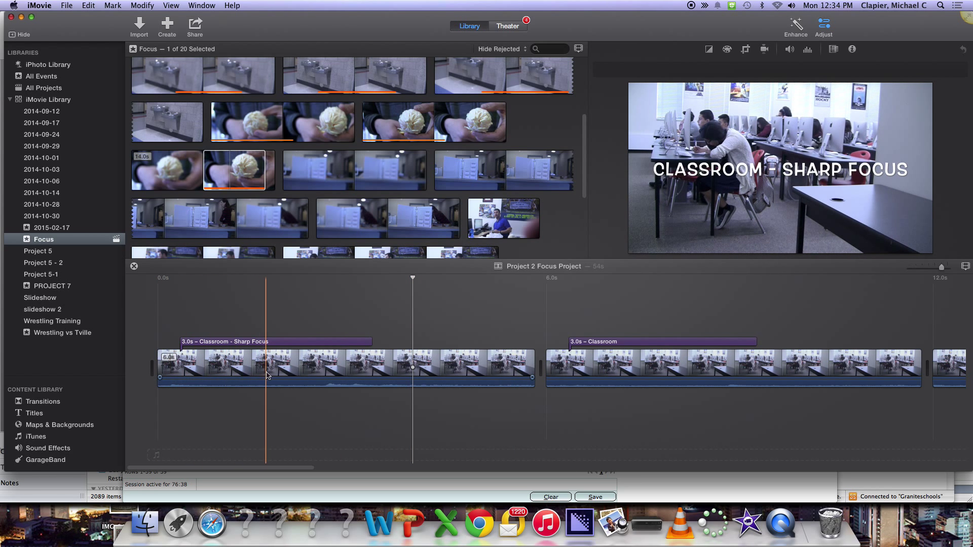
left_click(335, 366)
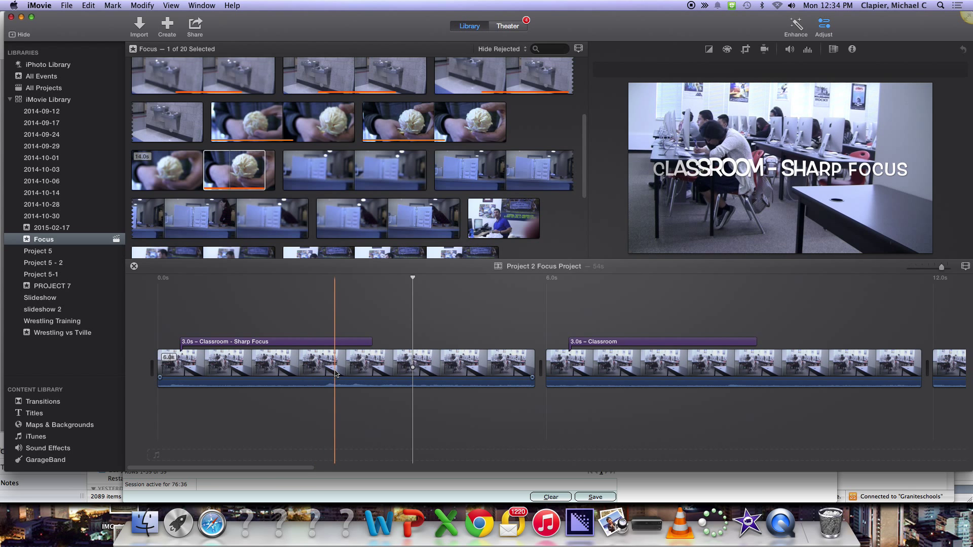
left_click(287, 366)
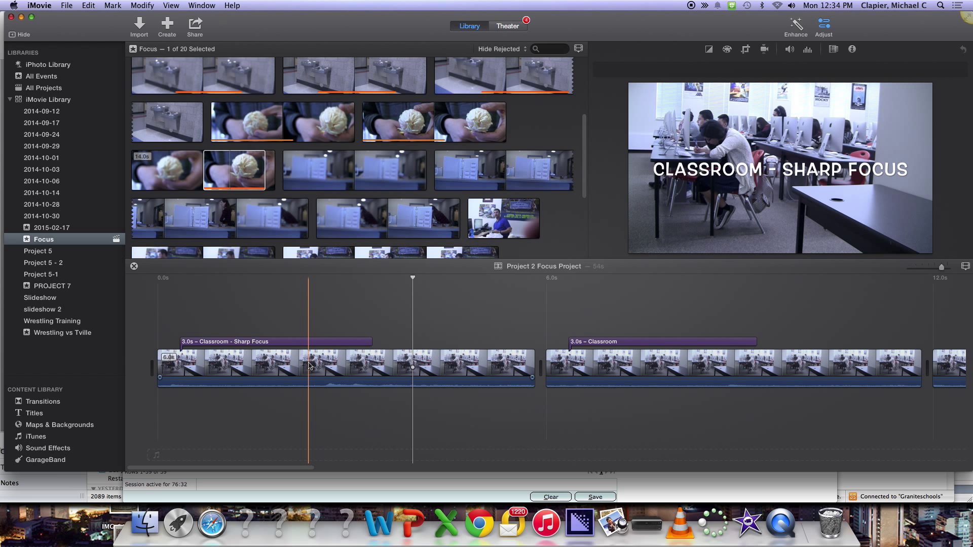
left_click(610, 366)
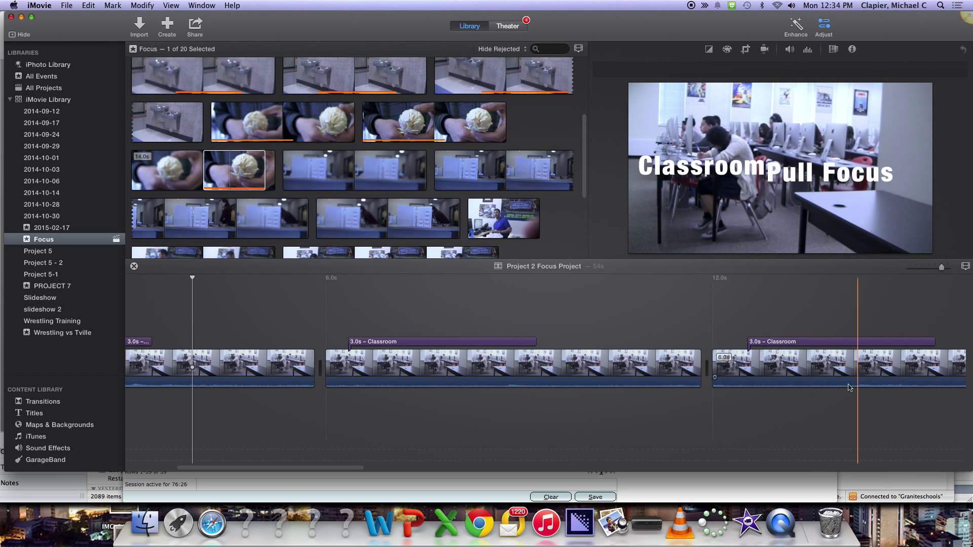
scroll("right", 3)
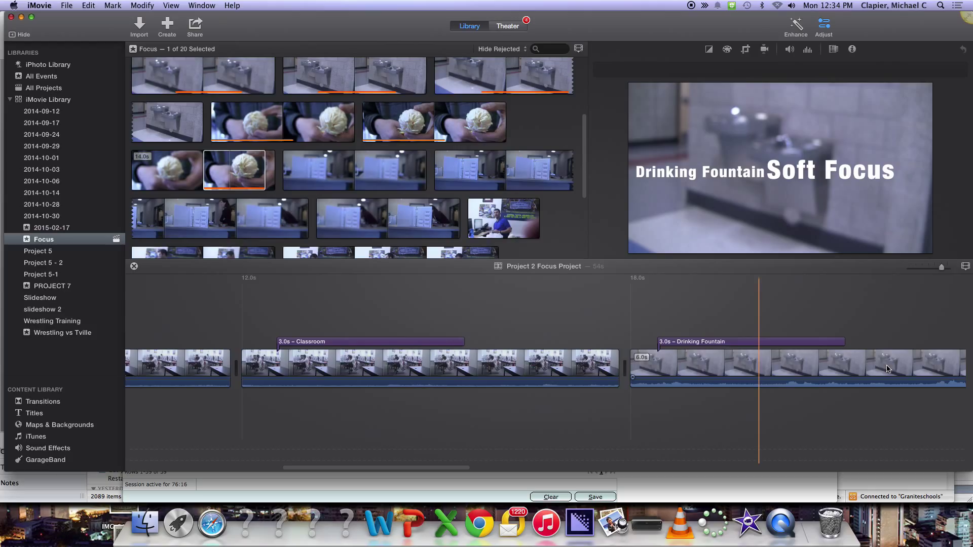
left_click(876, 370)
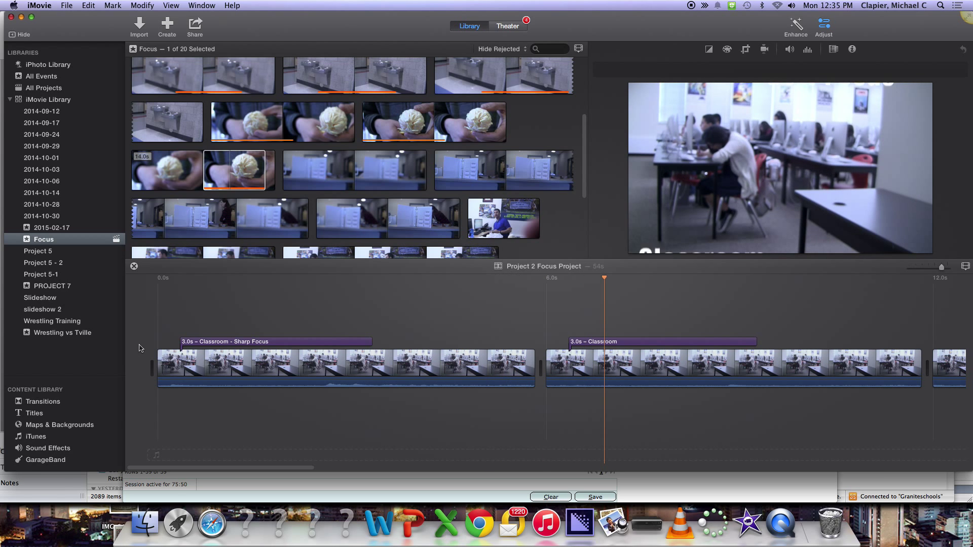
left_click(705, 278)
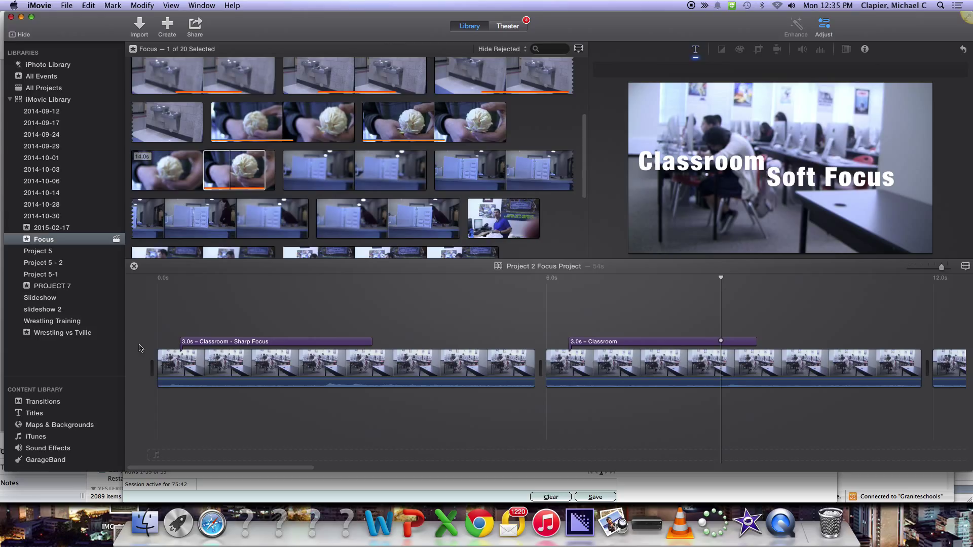
mouse_move(15, 366)
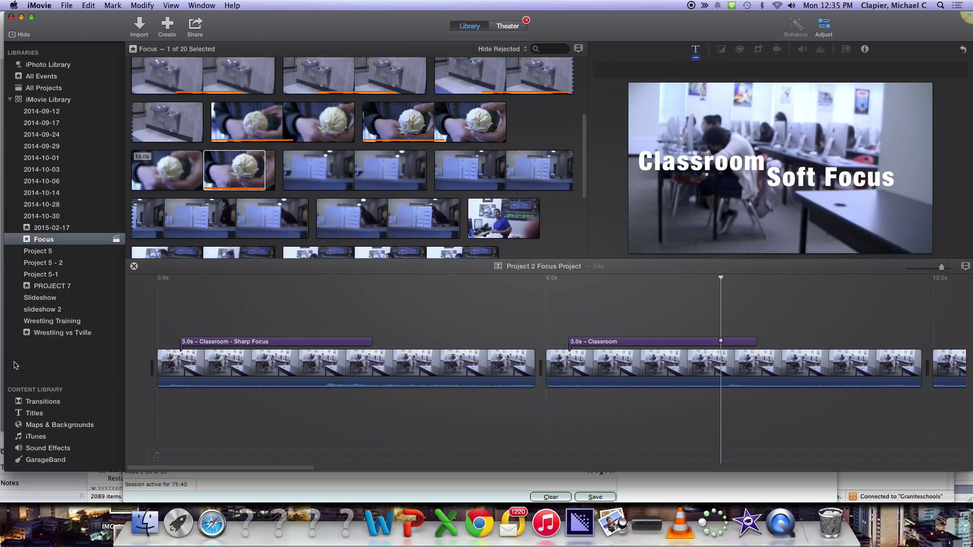
mouse_move(45, 414)
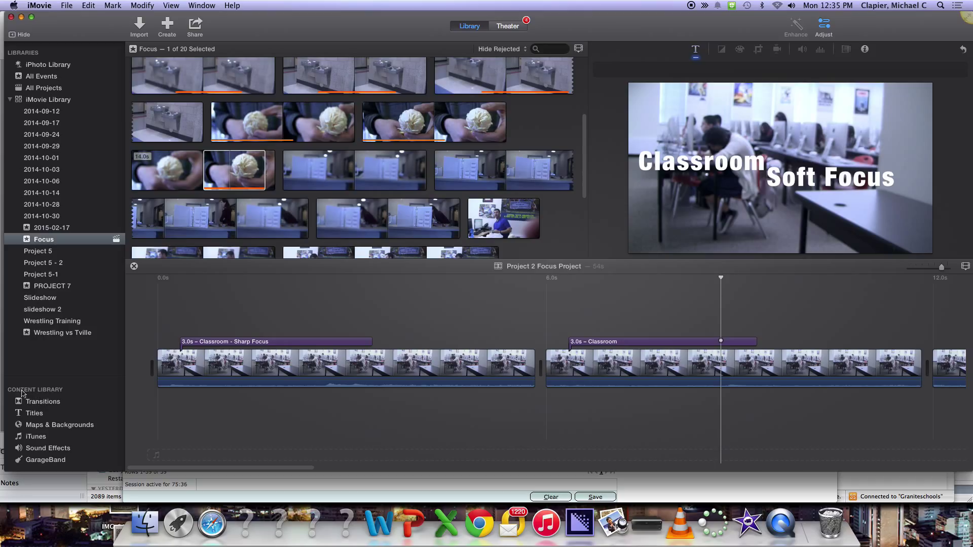
Step: Show the Transitions collection and preview the Cross Dissolve and Cross Blur styles
left_click(44, 402)
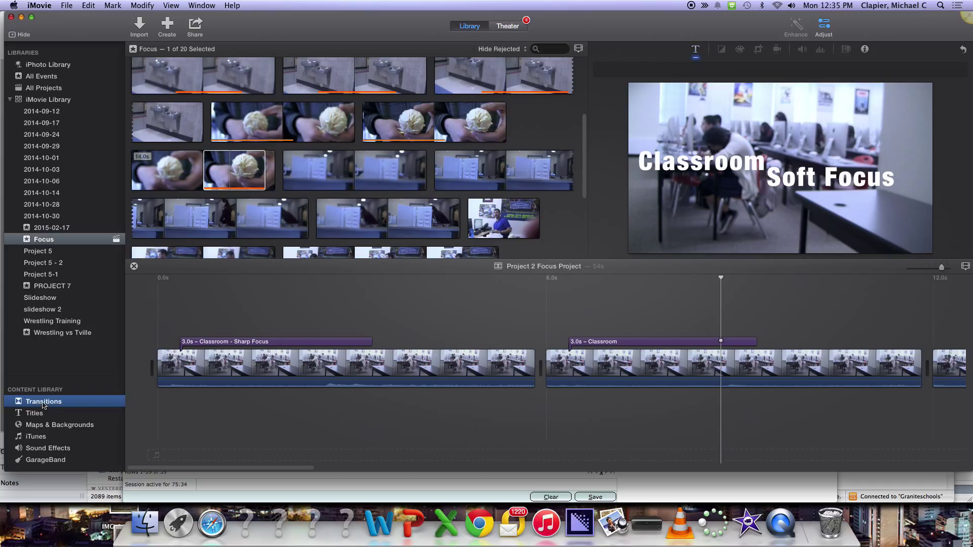
left_click(44, 402)
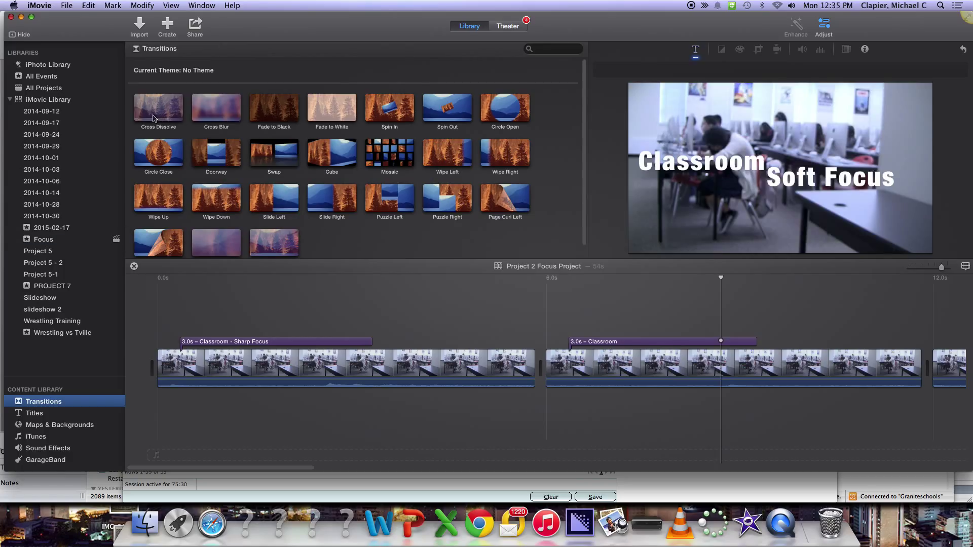
mouse_move(229, 108)
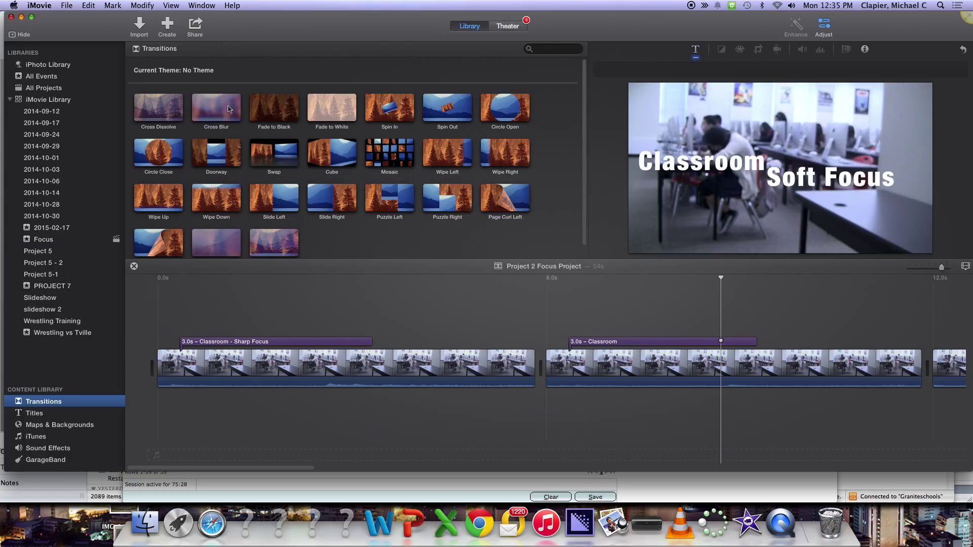
left_click(157, 110)
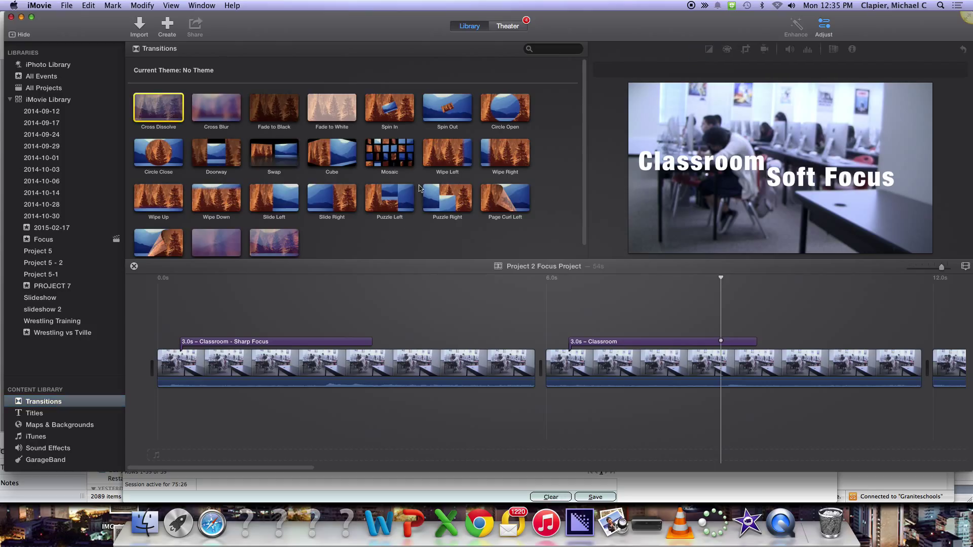
mouse_move(211, 116)
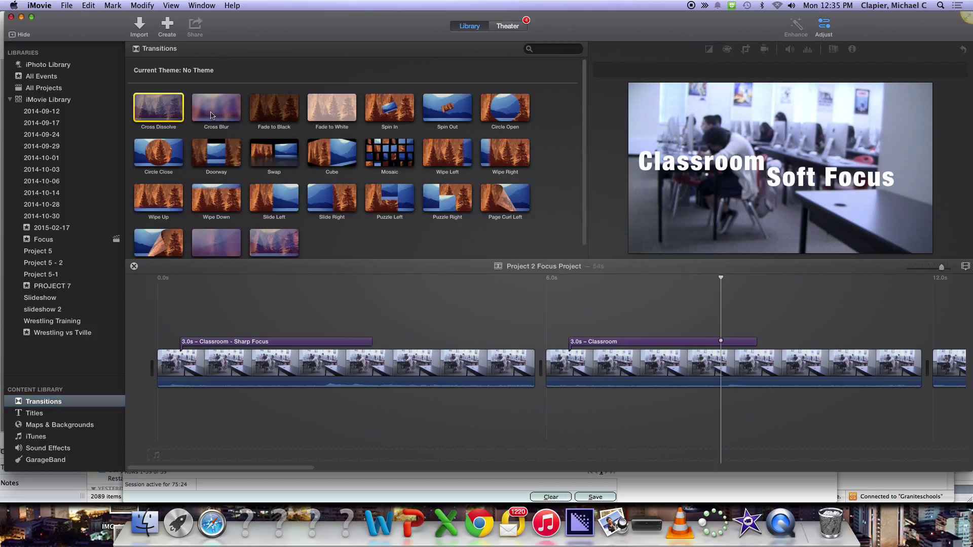
left_click(215, 107)
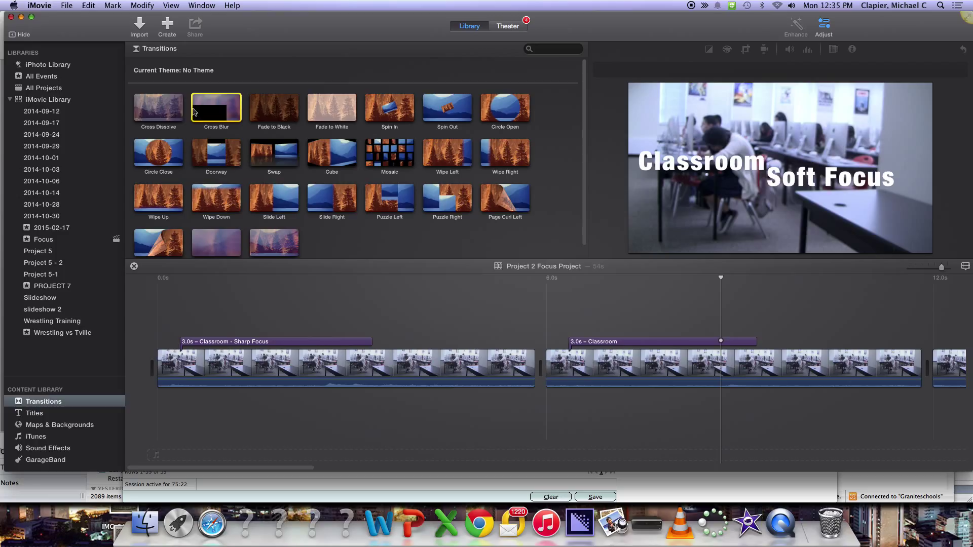
mouse_move(154, 115)
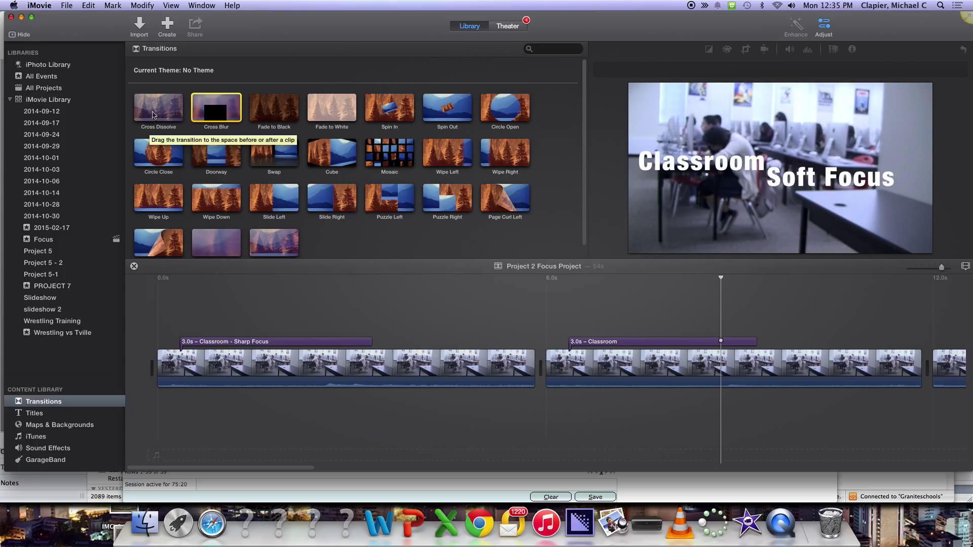
mouse_move(177, 115)
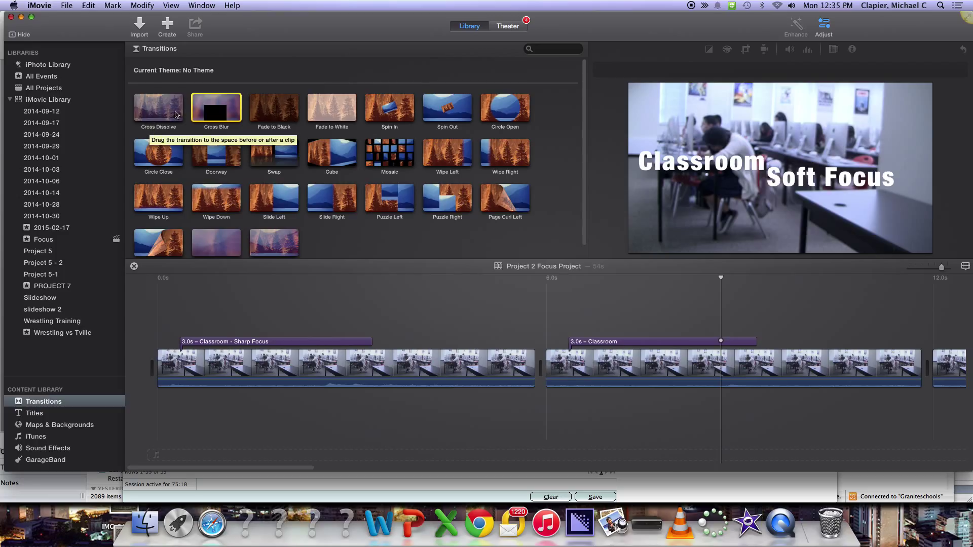
mouse_move(180, 111)
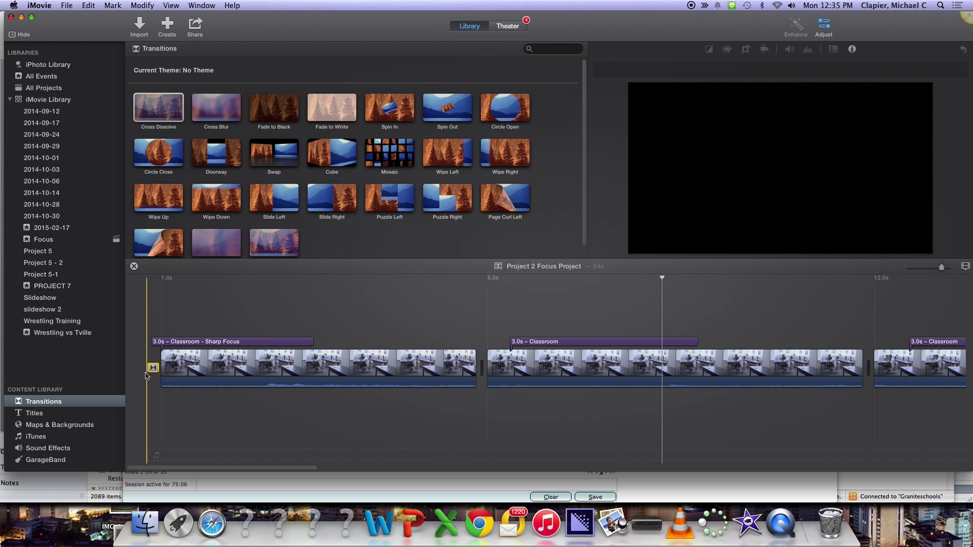
left_click(151, 366)
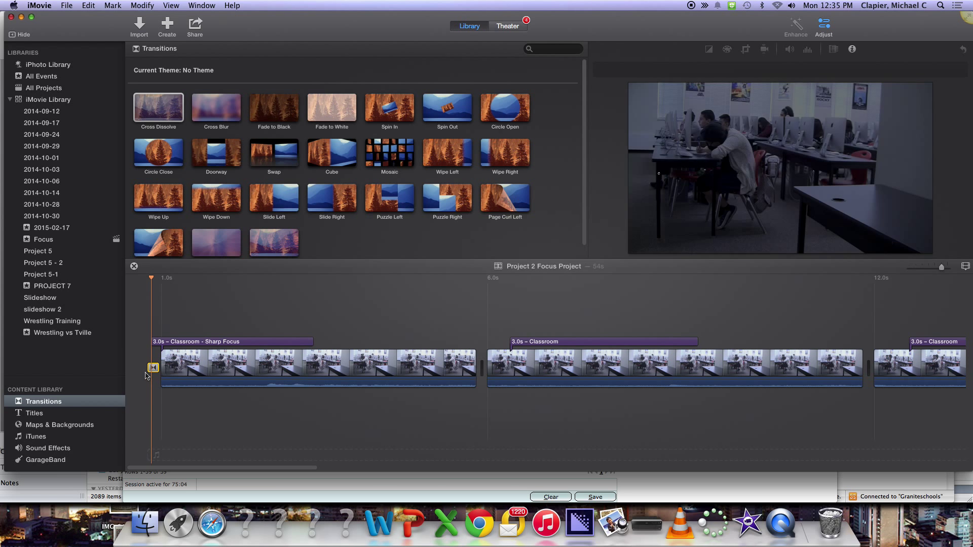
left_click(241, 278)
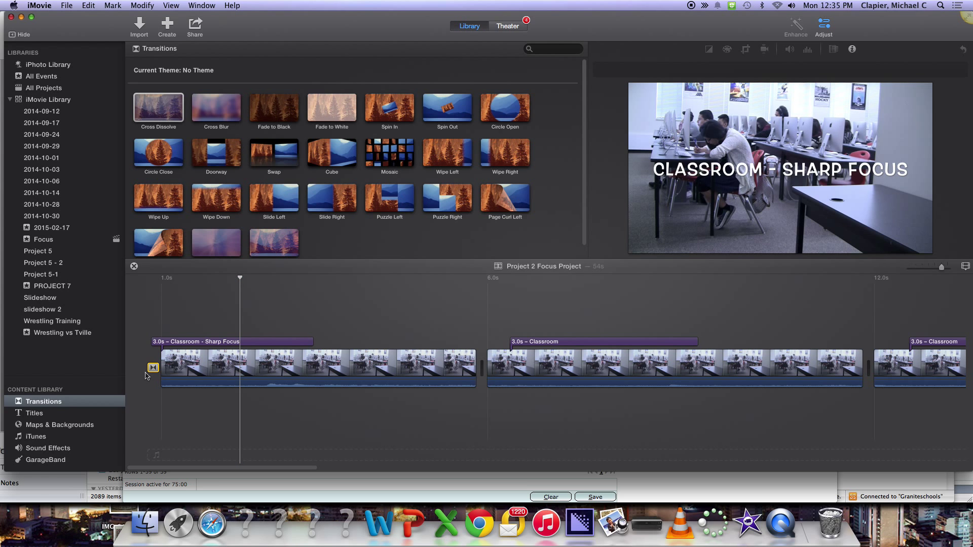
left_click(486, 366)
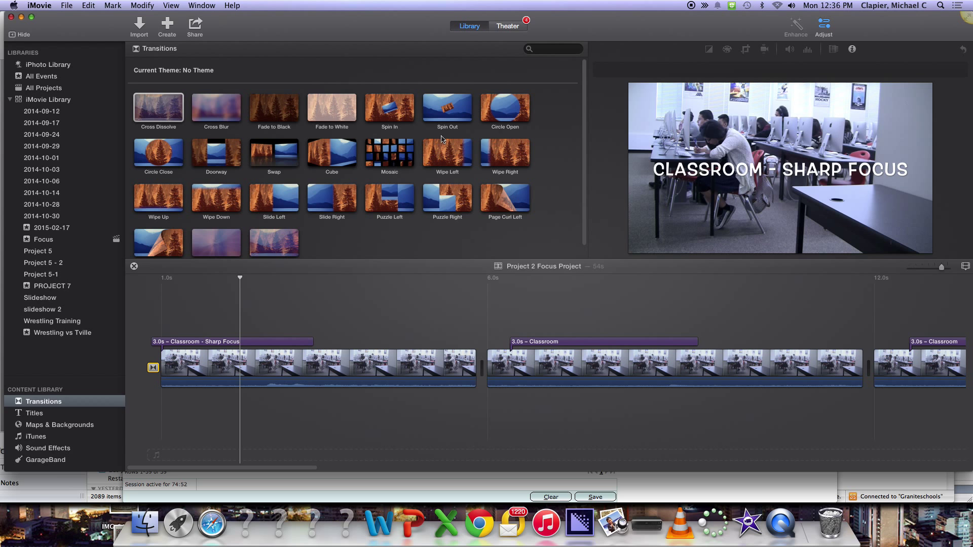
mouse_move(370, 263)
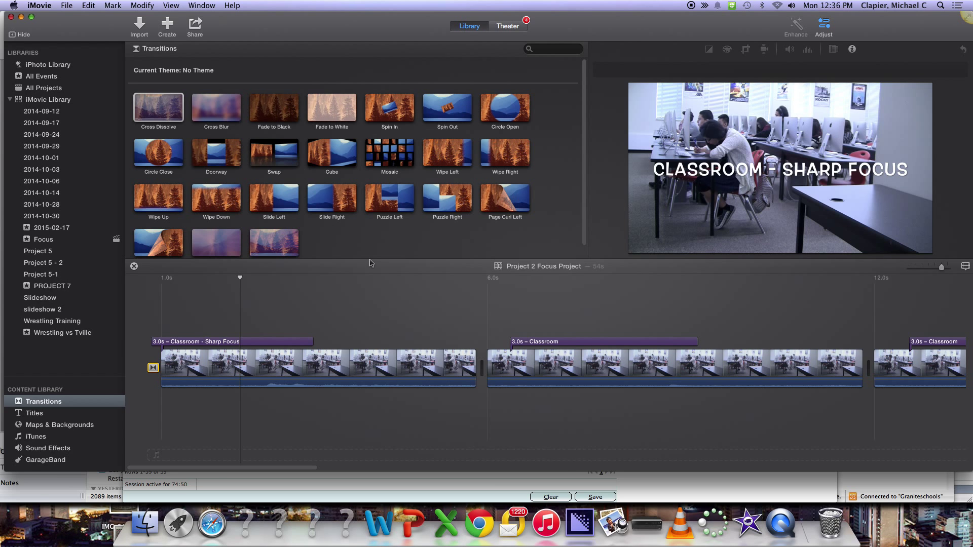
mouse_move(313, 199)
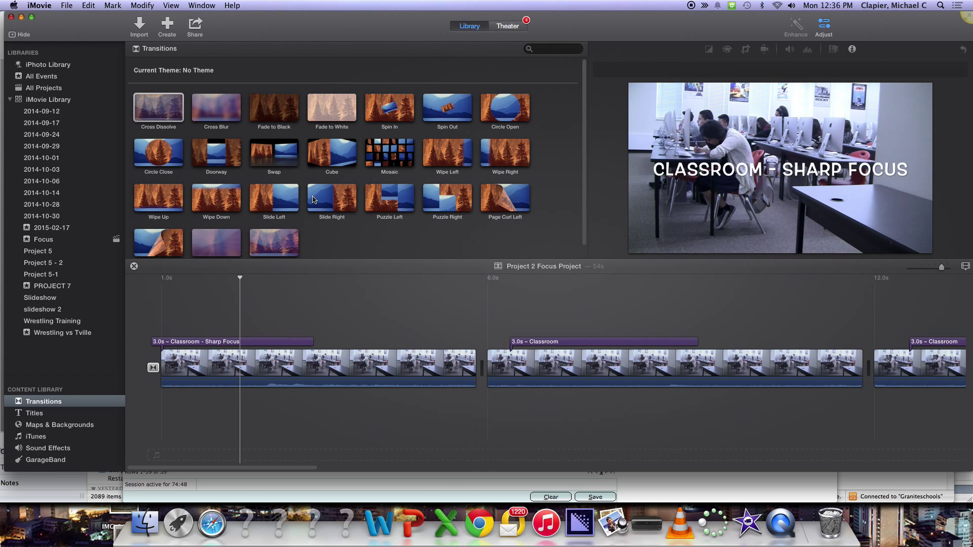
Step: Place the Cube transition between the first and second Classroom clips
left_click(332, 154)
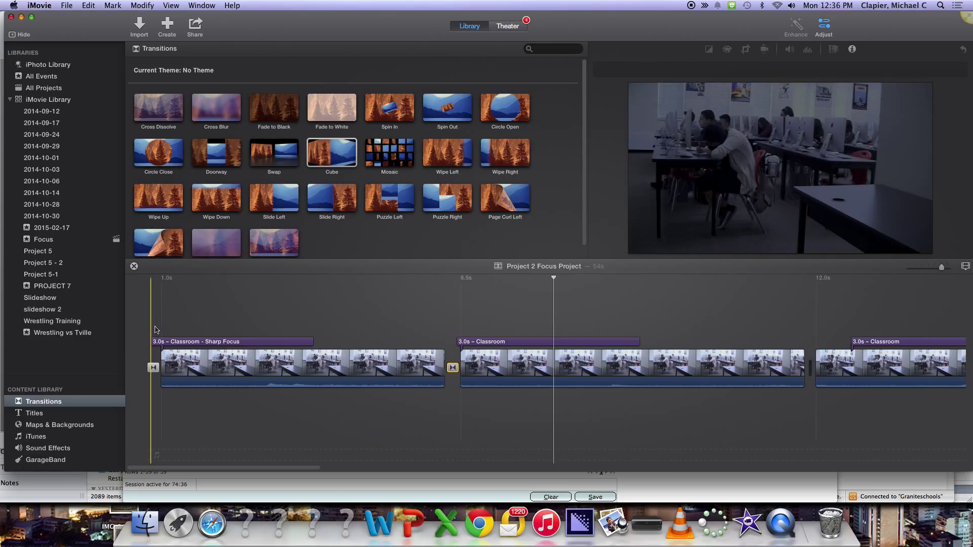
mouse_move(155, 341)
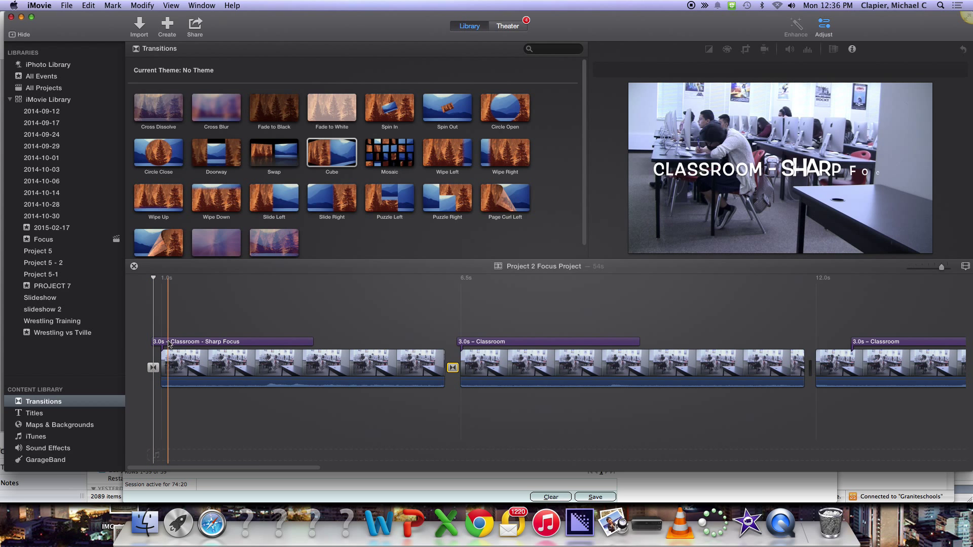
Step: Shift the first two titles past their transitions and add Slide Right between clips two and three
left_click(231, 341)
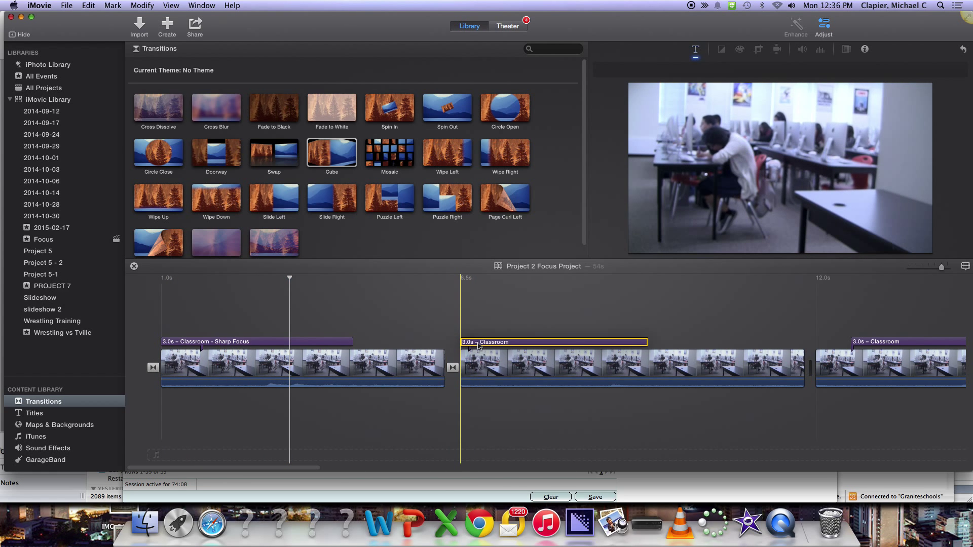
left_click(415, 334)
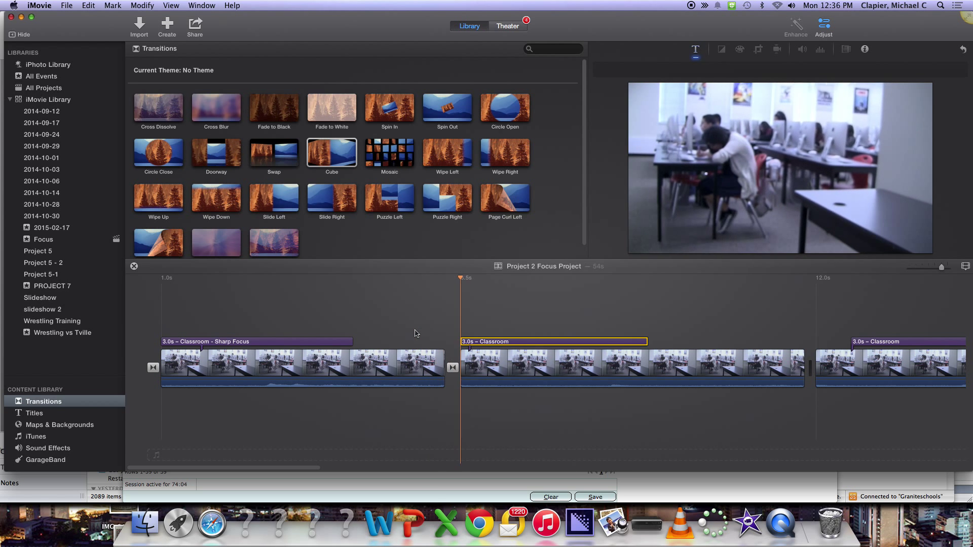
left_click(584, 277)
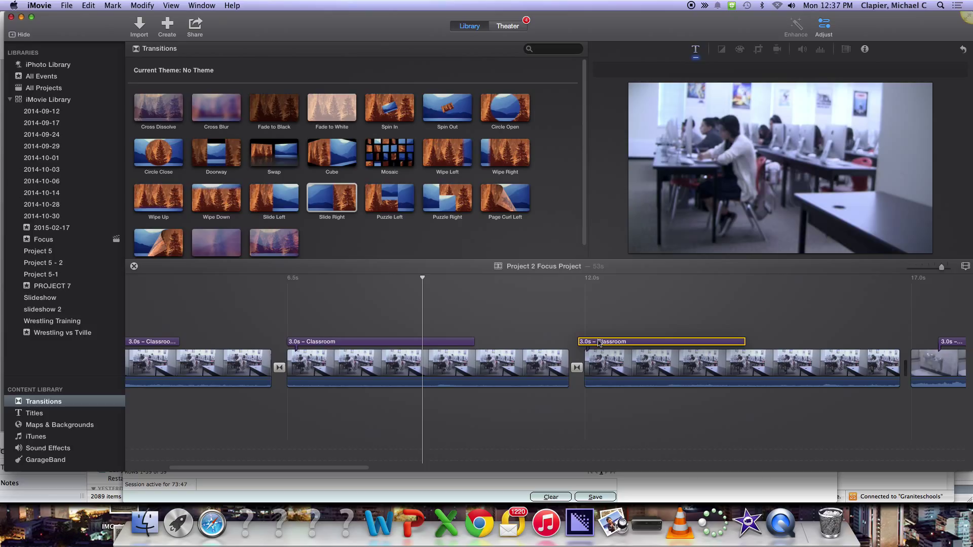
Step: Move the third Classroom title past the Slide Right transition and check the transition's length
left_click(601, 366)
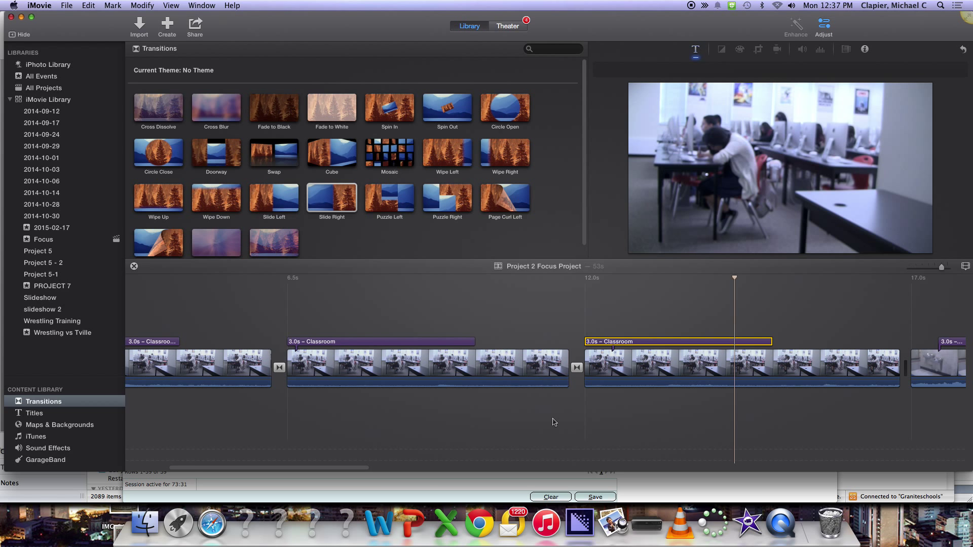
left_click(556, 366)
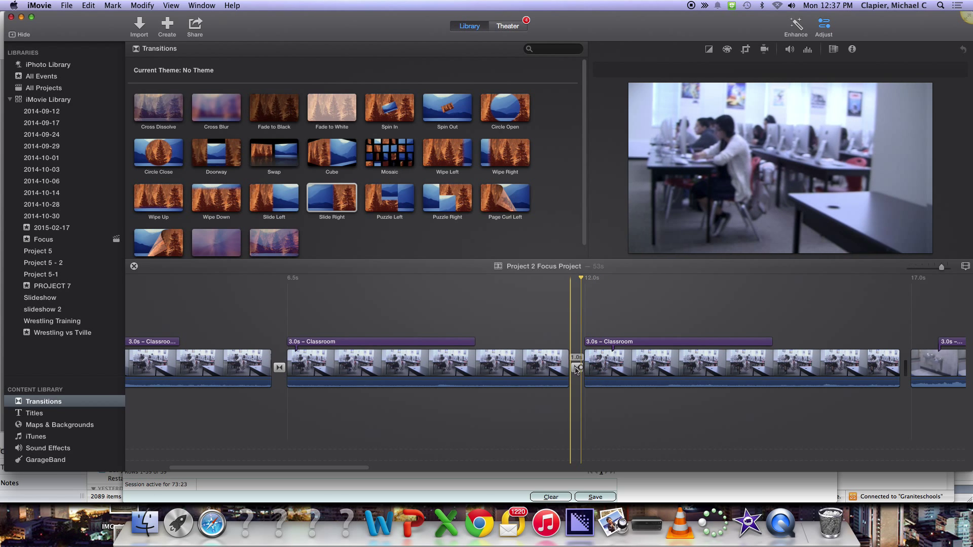
mouse_move(576, 369)
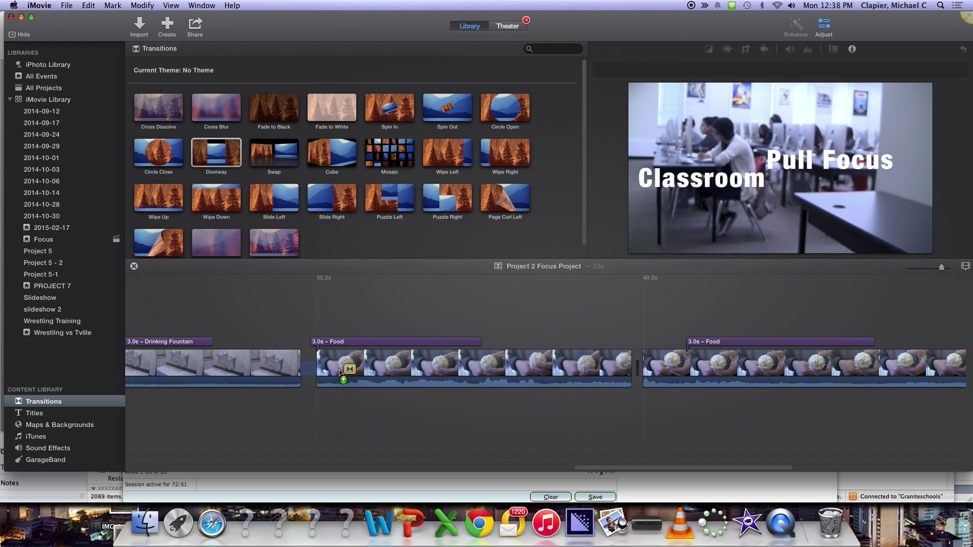
Step: Place Doorway, Wipe Down and one more transition around the Drinking Fountain and Food clips
left_click(395, 342)
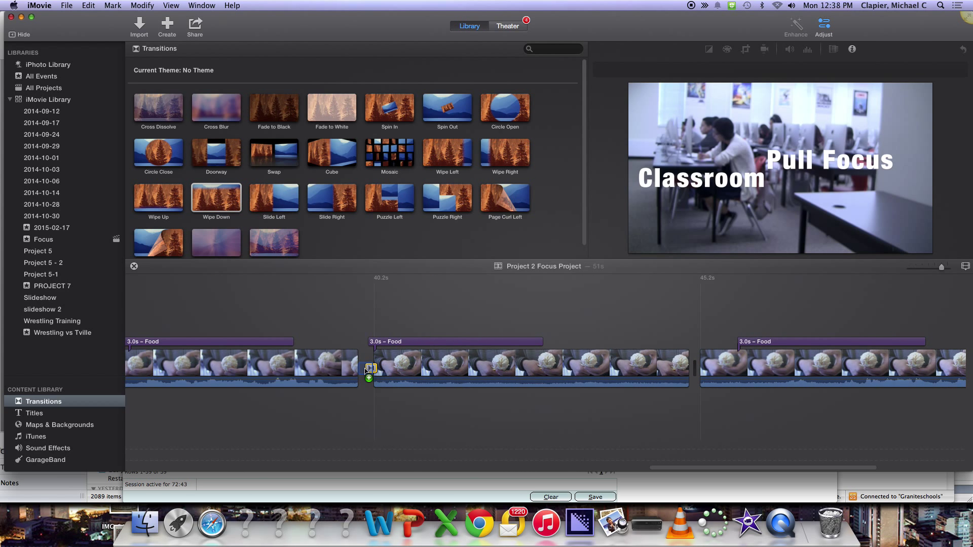
left_click(472, 343)
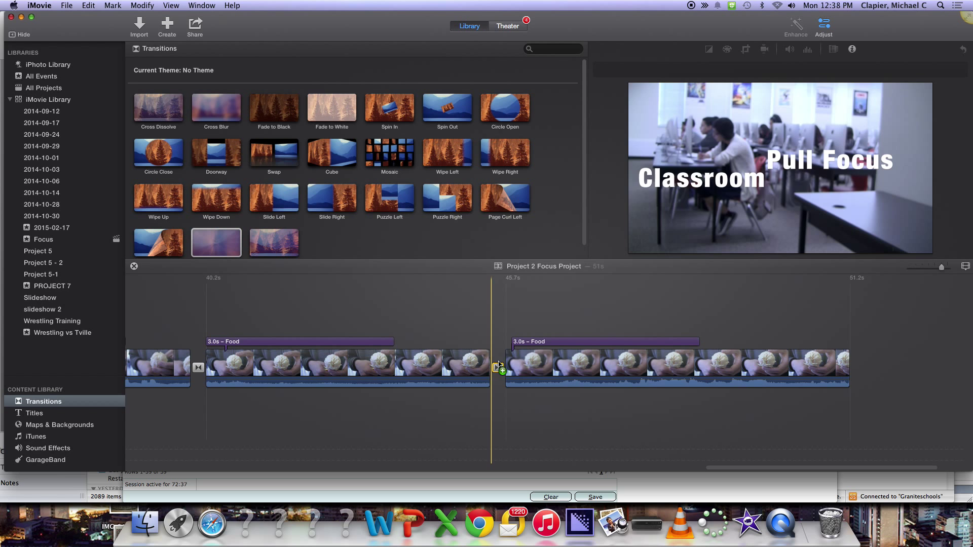
left_click(599, 341)
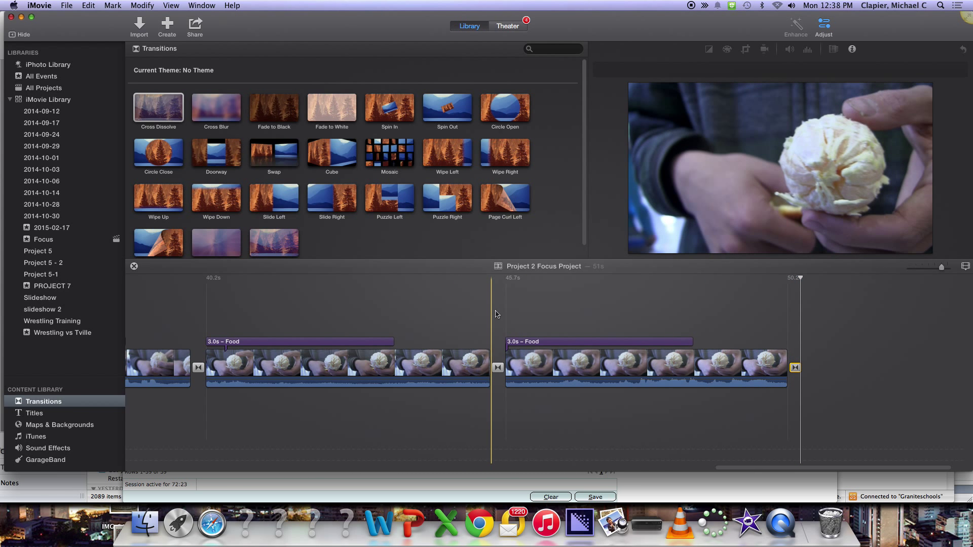
Step: Drop Cross Dissolve at the end of the last Food clip
left_click(157, 108)
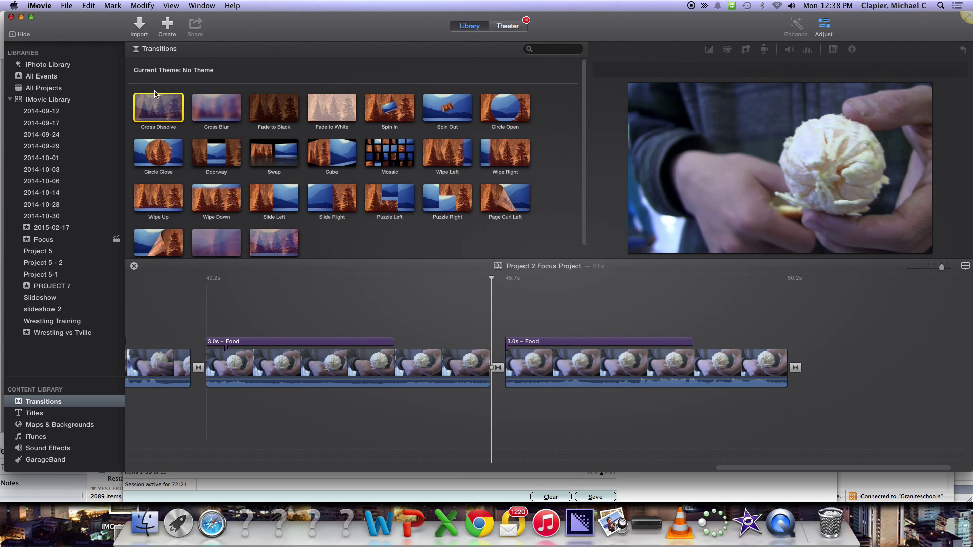
mouse_move(216, 132)
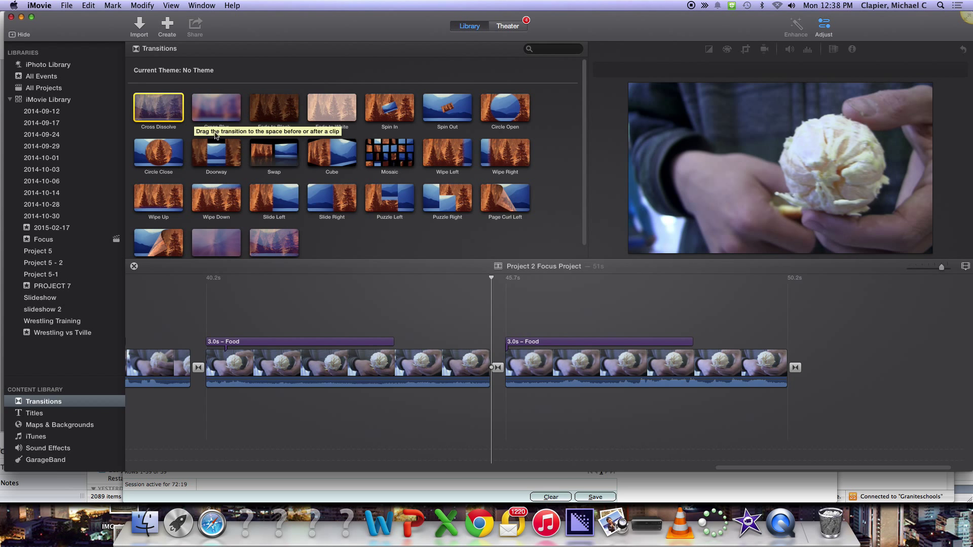